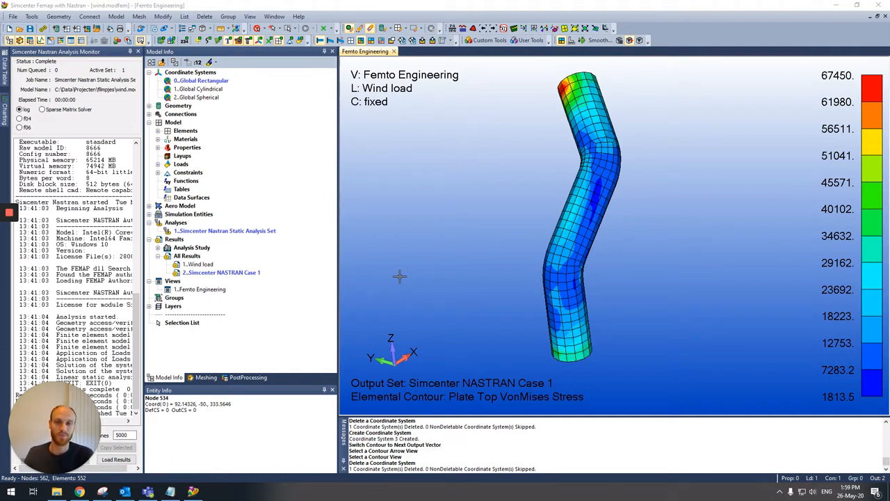
{"action": "mouse_move", "coordinate": [412, 228]}
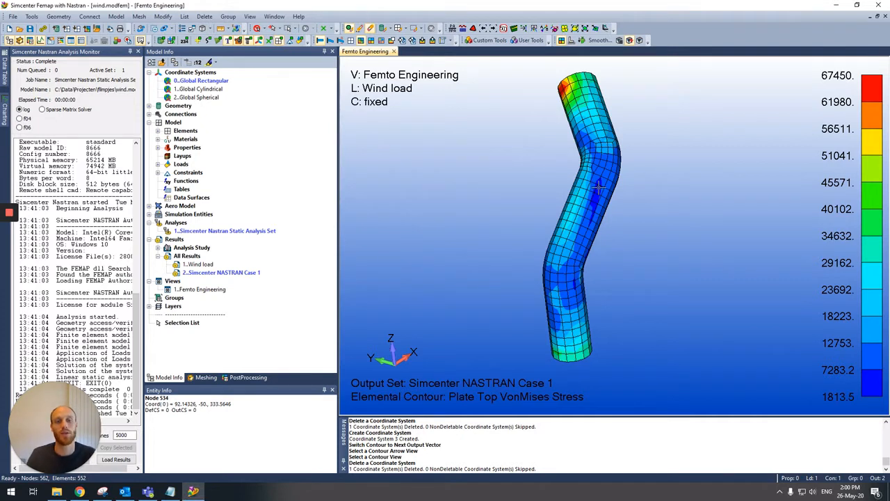
{"action": "mouse_move", "coordinate": [630, 182]}
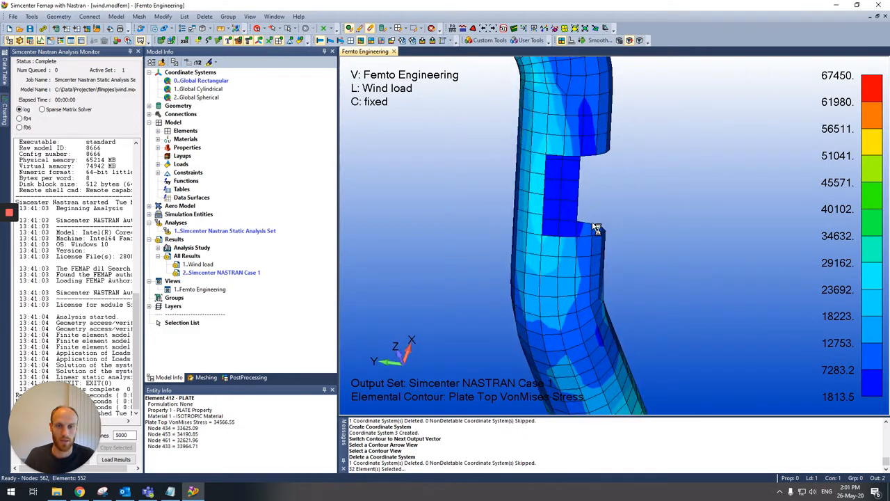
- Create a cylindrical coordinate system from pipe nodes for origin, X-axis and XY-plane
{"action": "right_click", "coordinate": [189, 72]}
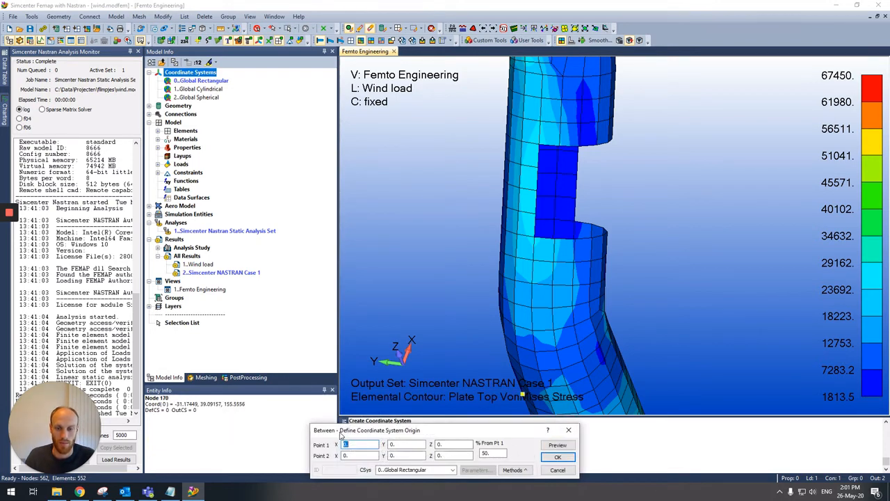
{"action": "left_click", "coordinate": [537, 235]}
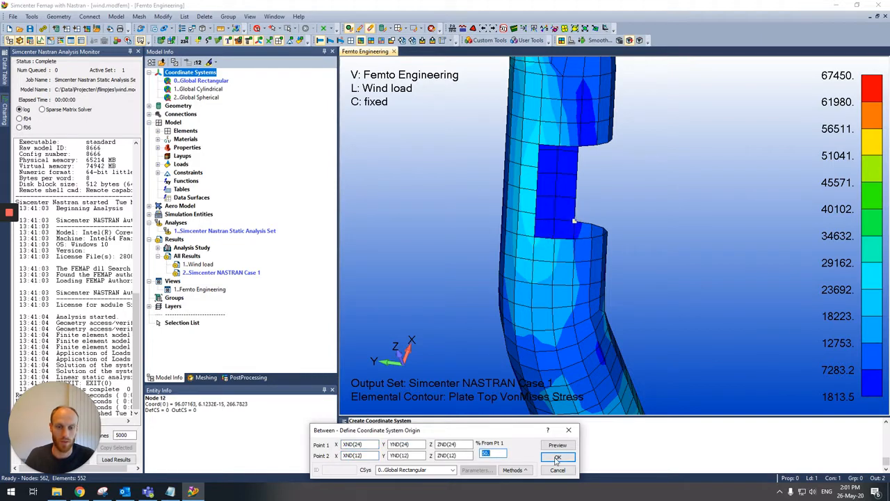
{"action": "left_click", "coordinate": [558, 456]}
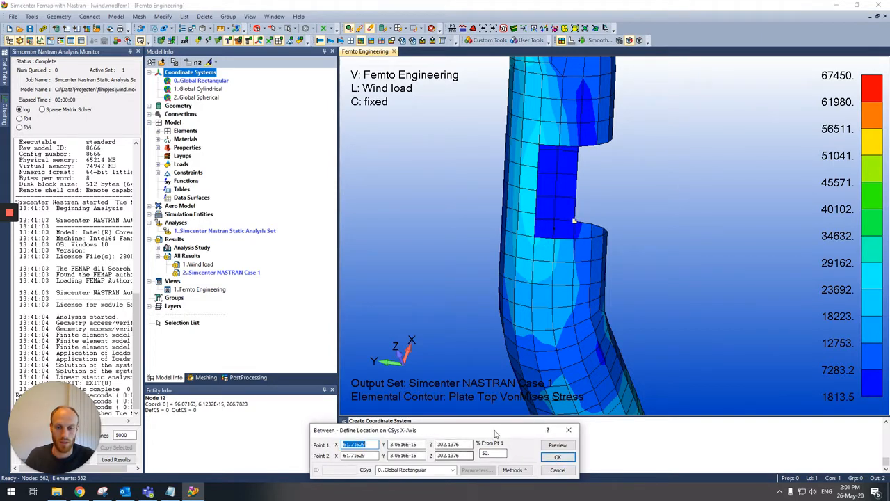
{"action": "right_click", "coordinate": [660, 238]}
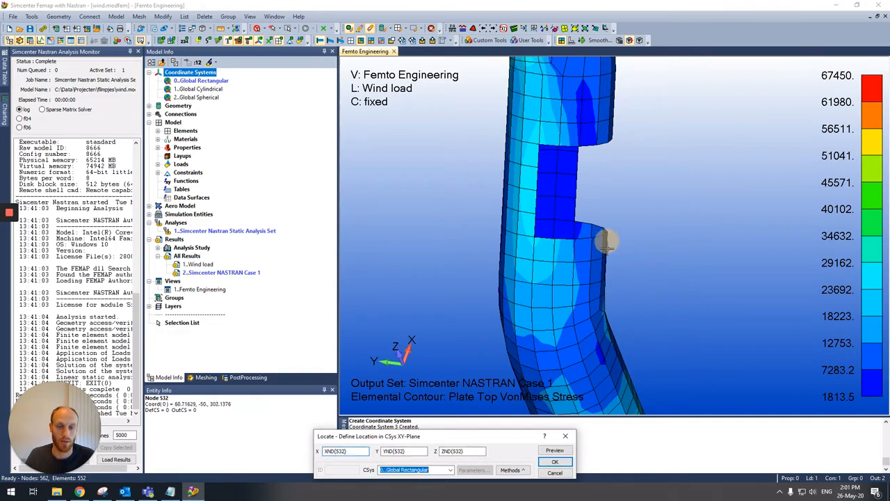
{"action": "left_click", "coordinate": [556, 462]}
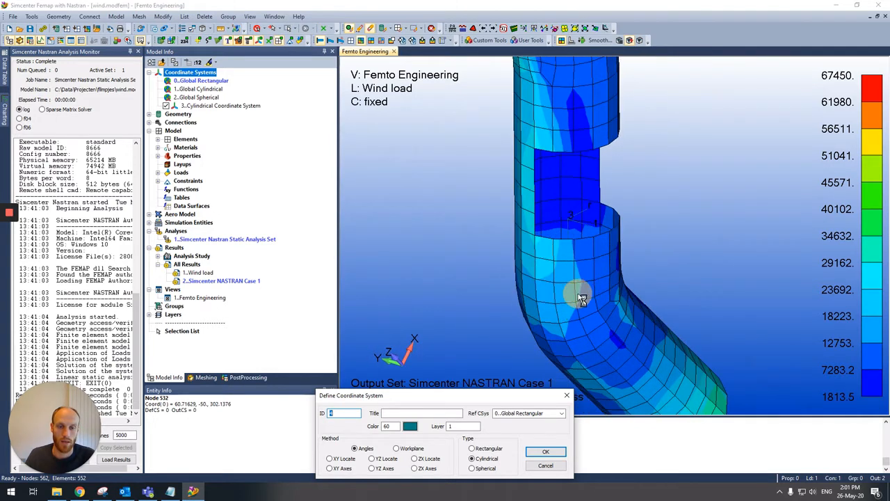
- Confirm the cylindrical coordinate system as the newest in the model
{"action": "left_click", "coordinate": [545, 450]}
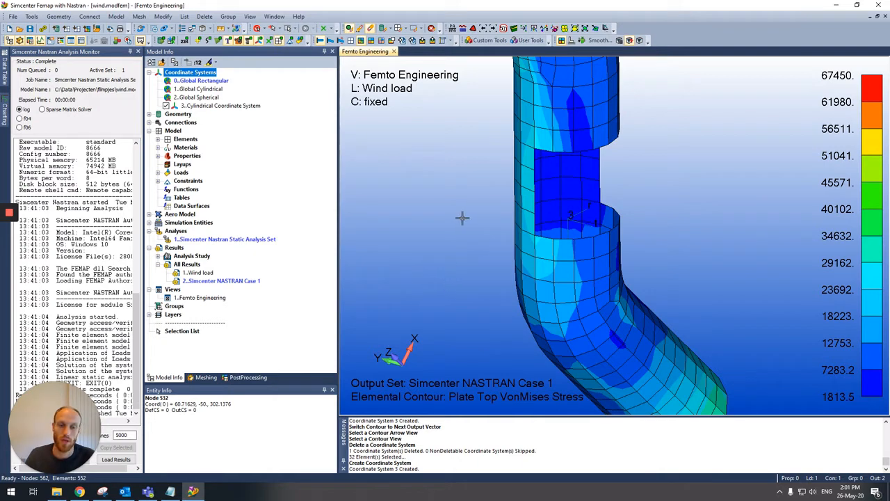
{"action": "mouse_move", "coordinate": [555, 248]}
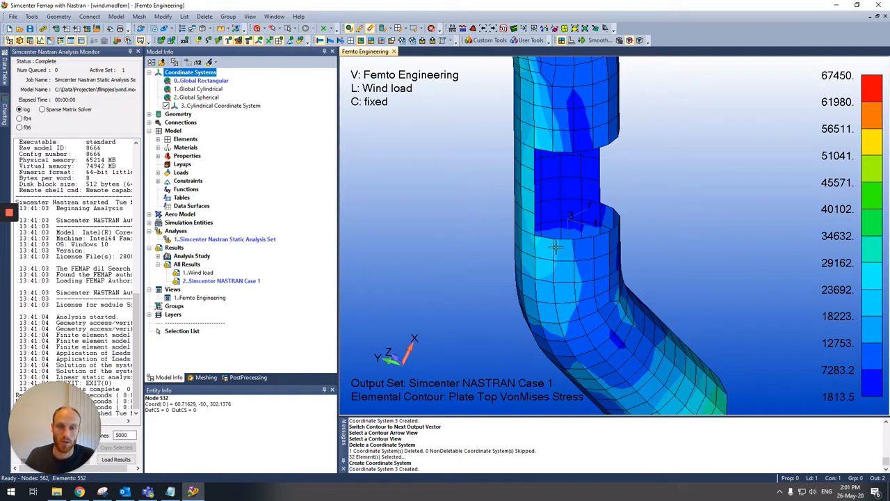
{"action": "mouse_move", "coordinate": [408, 168]}
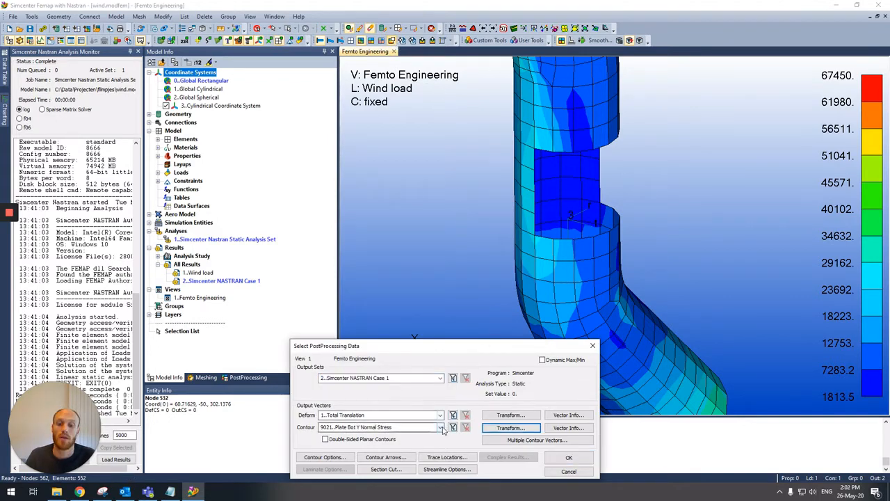
- Transform shell output onto CSys 3 Cylindrical along T and apply the stress contour
{"action": "left_click", "coordinate": [440, 426]}
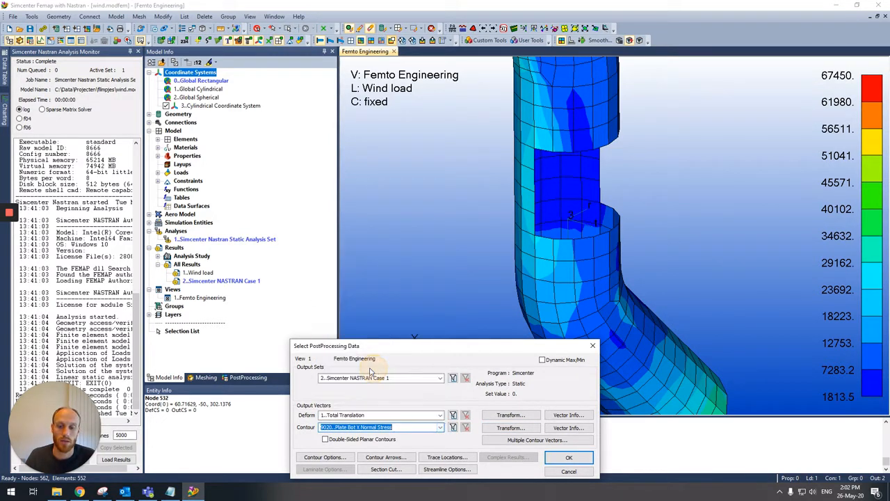
{"action": "left_click", "coordinate": [509, 427]}
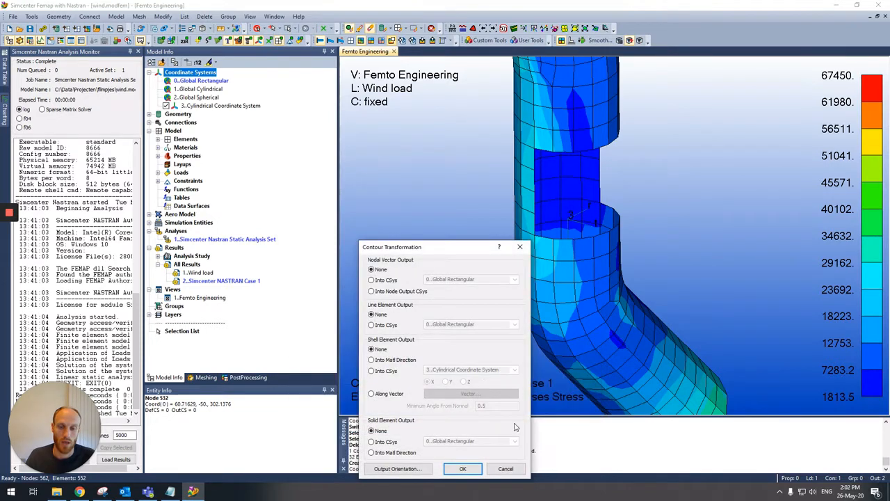
{"action": "left_click", "coordinate": [370, 370]}
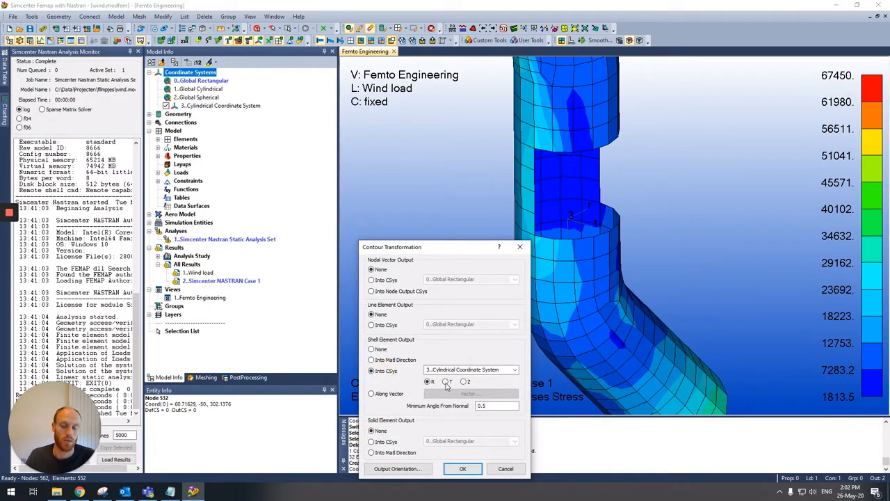
{"action": "left_click", "coordinate": [443, 381]}
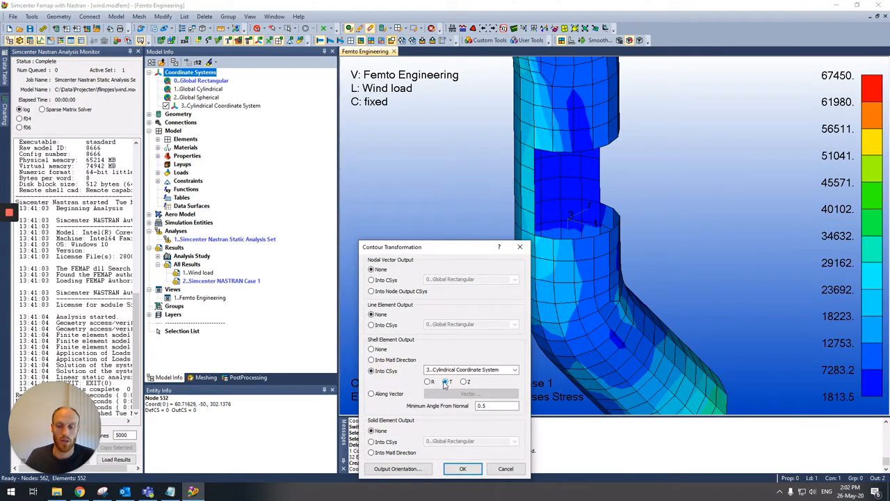
{"action": "left_click", "coordinate": [443, 381]}
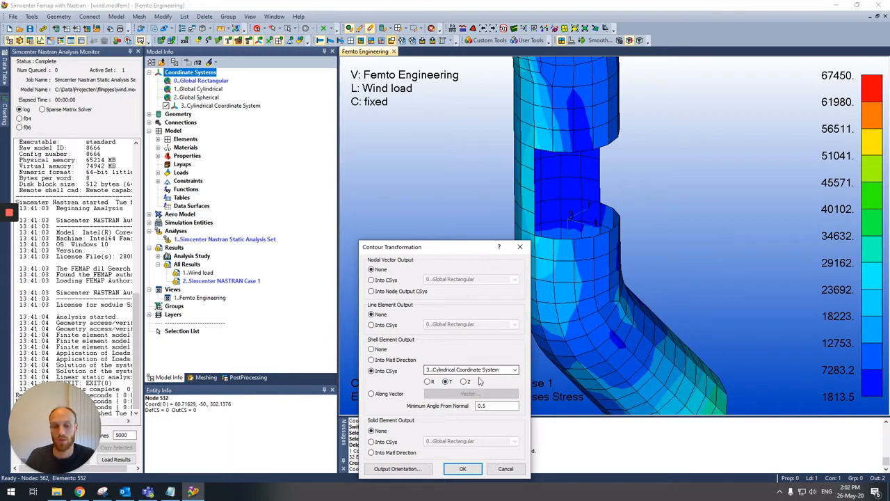
{"action": "left_click", "coordinate": [462, 467]}
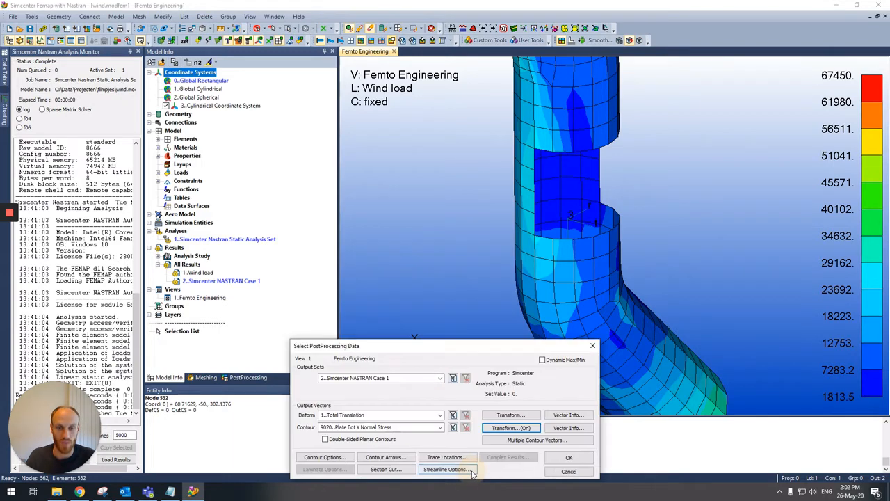
{"action": "left_click", "coordinate": [568, 456]}
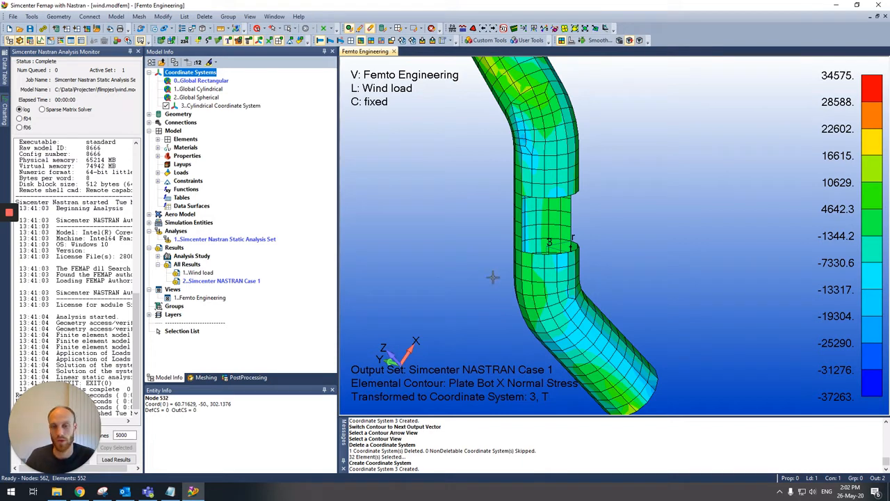
{"action": "mouse_move", "coordinate": [464, 267]}
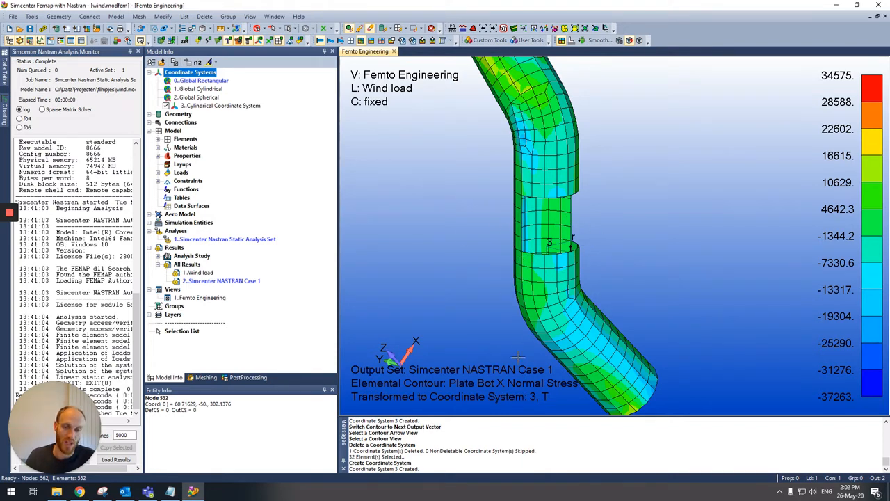
{"action": "mouse_move", "coordinate": [468, 226]}
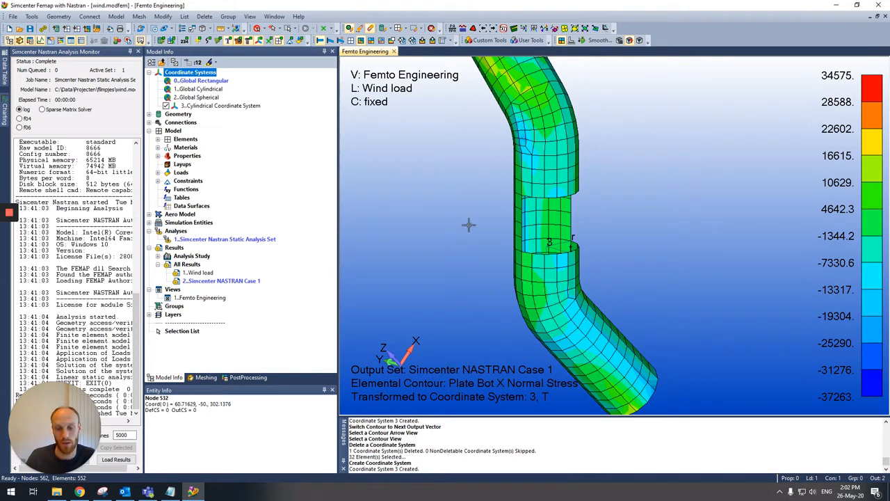